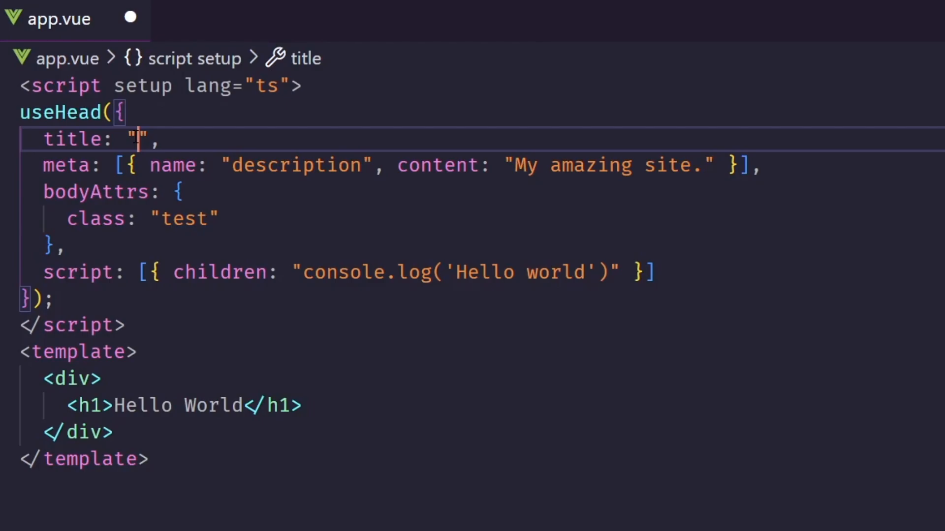
- Fill the titles: 'Best SEO WEBSITE ON THE INTERNET' in useHead and 'Also another gre... check out!' in useServerSeoMeta
{"action": "type", "text": "Best SEO"}
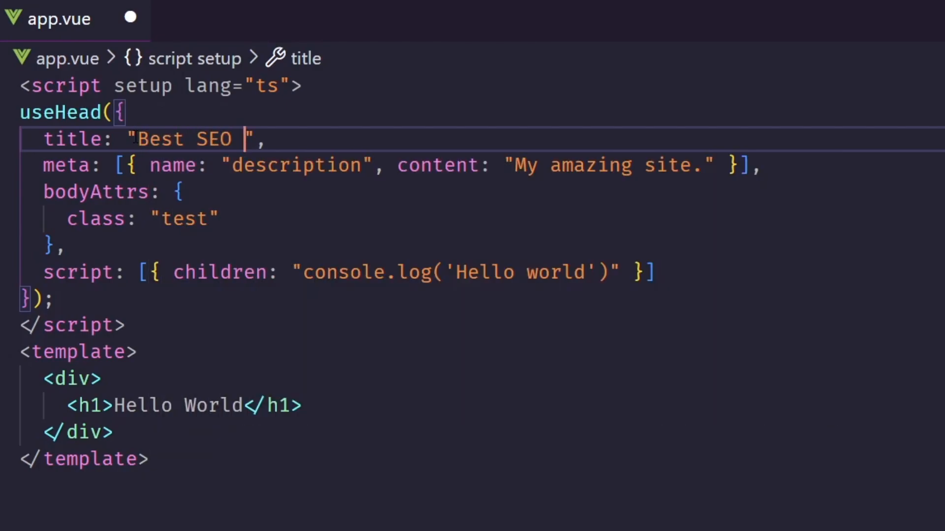
{"action": "type", "text": "WEBSITE ON TH"}
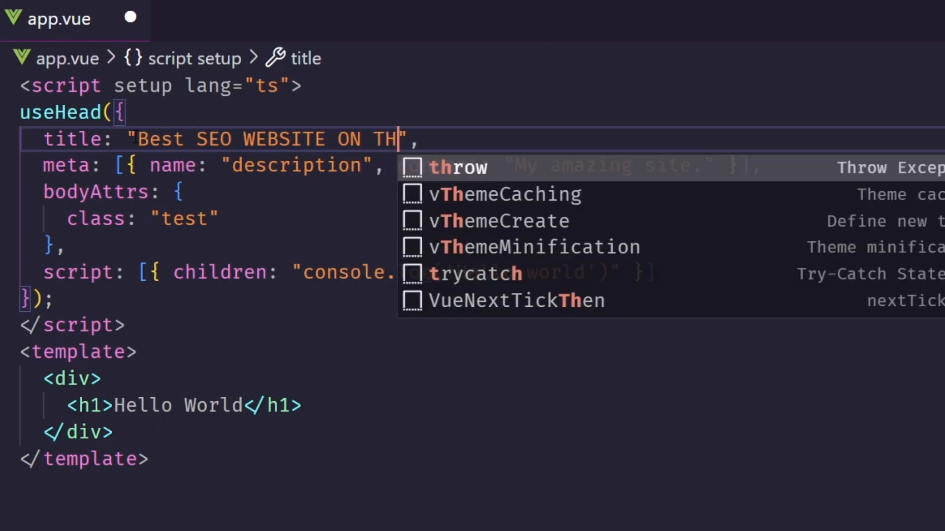
{"action": "type", "text": "E INTERNET"}
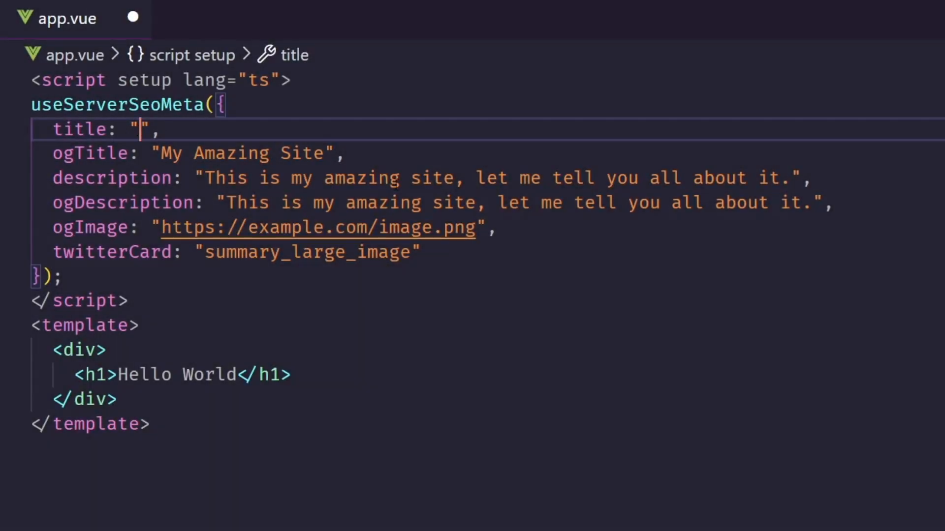
{"action": "type", "text": "Also another great SEO SITE to"}
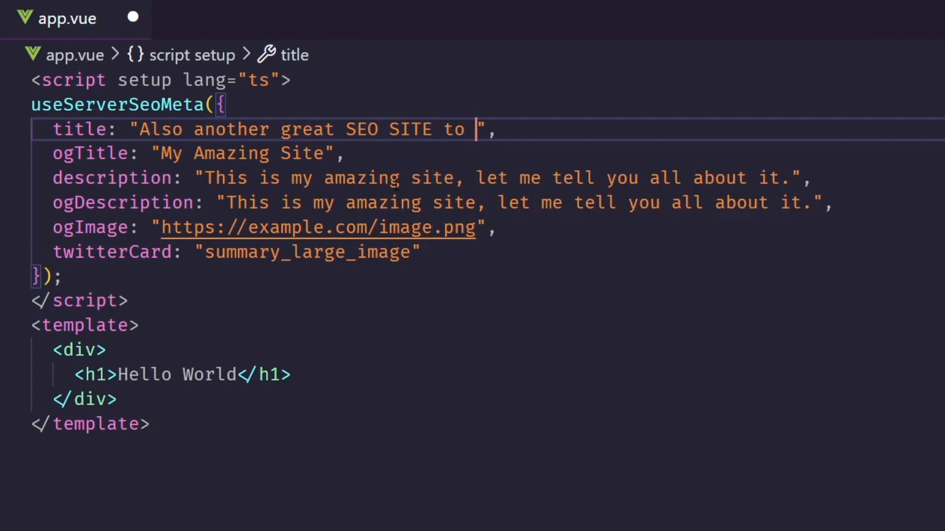
{"action": "type", "text": "check out!"}
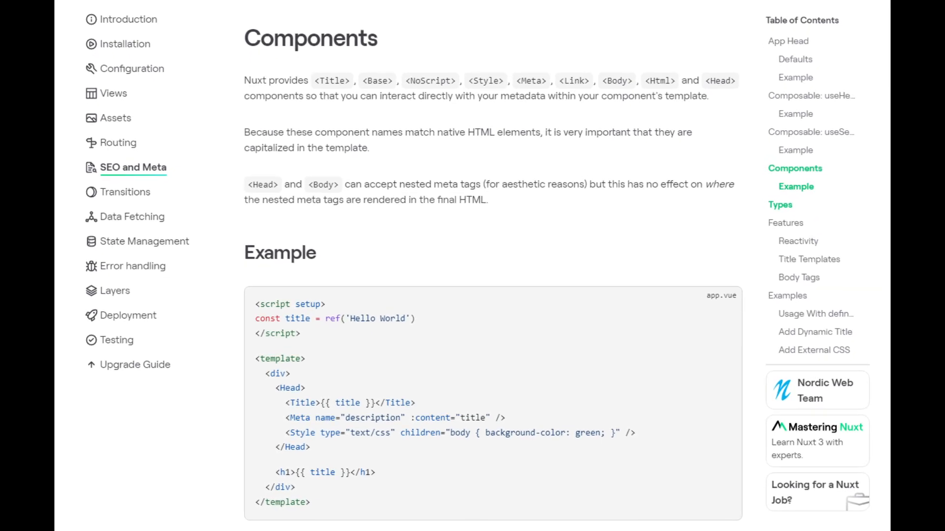
{"action": "scroll", "scroll_direction": "down", "scroll_amount": 3}
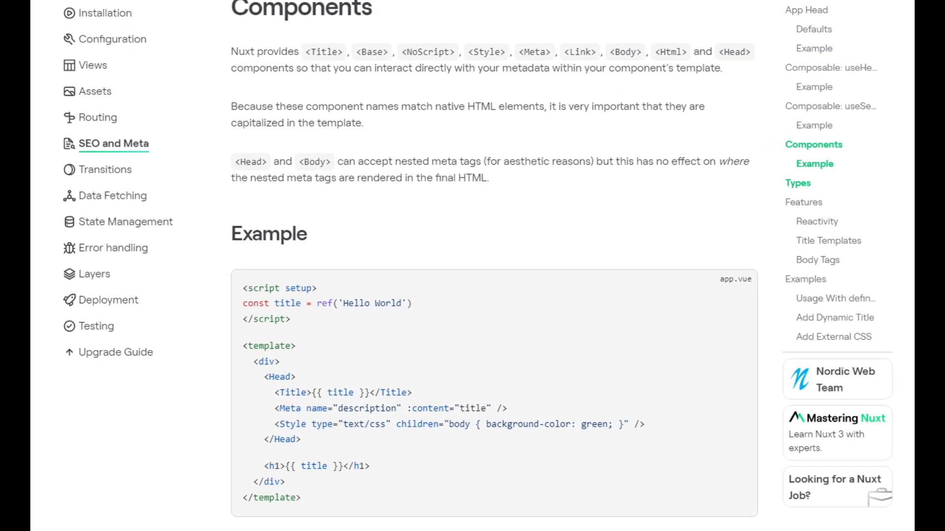
{"action": "scroll", "scroll_direction": "down", "scroll_amount": 3}
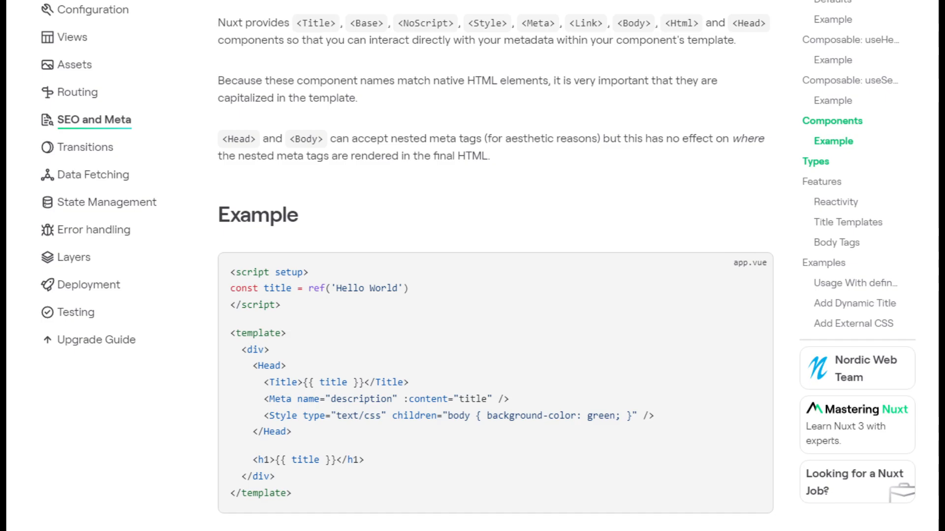
{"action": "scroll", "scroll_direction": "down", "scroll_amount": 3}
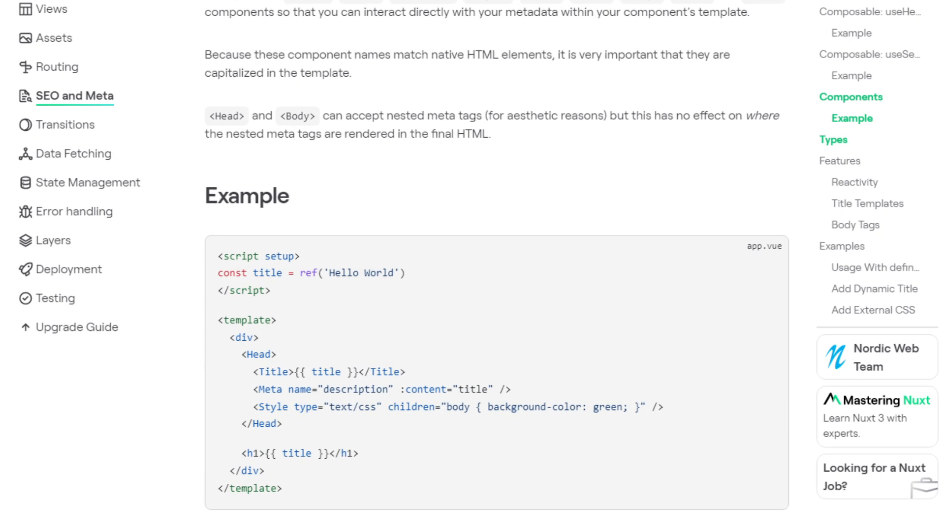
{"action": "scroll", "scroll_direction": "down", "scroll_amount": 3}
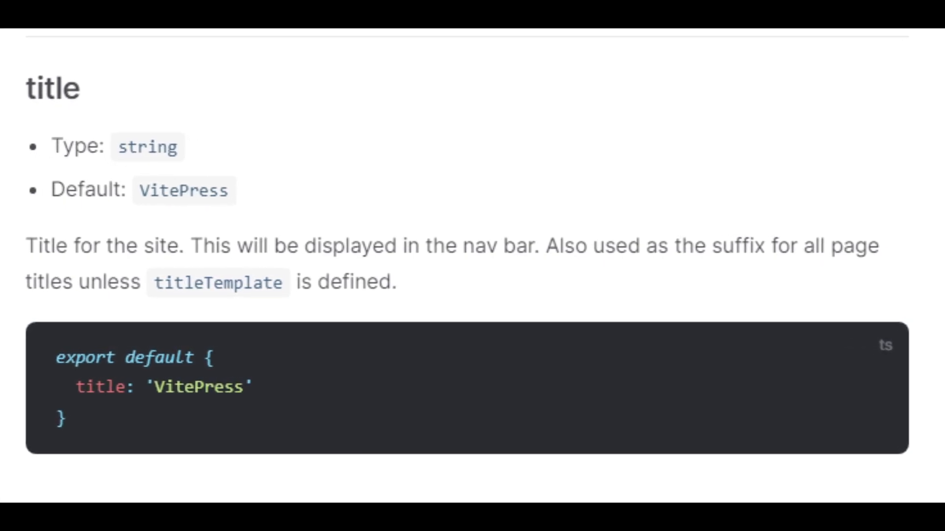
{"action": "scroll", "scroll_direction": "down", "scroll_amount": 3}
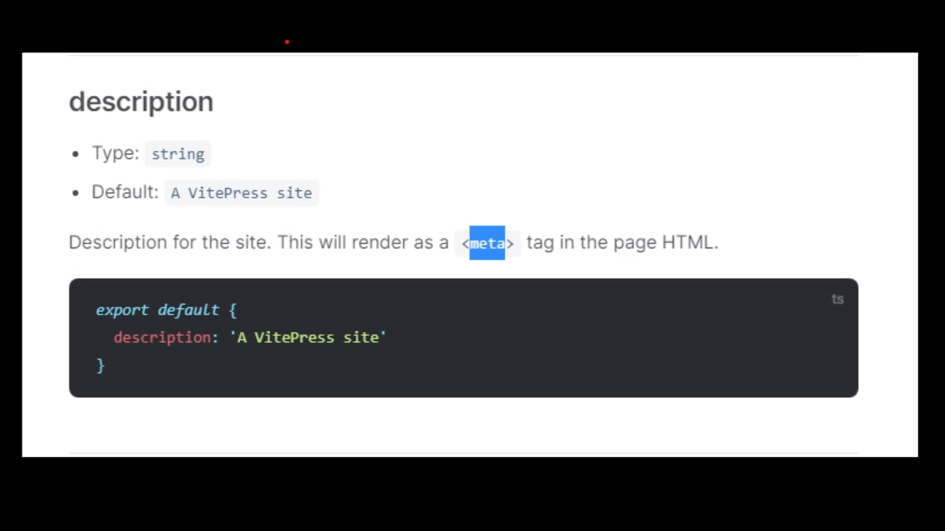
{"action": "scroll", "scroll_direction": "down", "scroll_amount": 3}
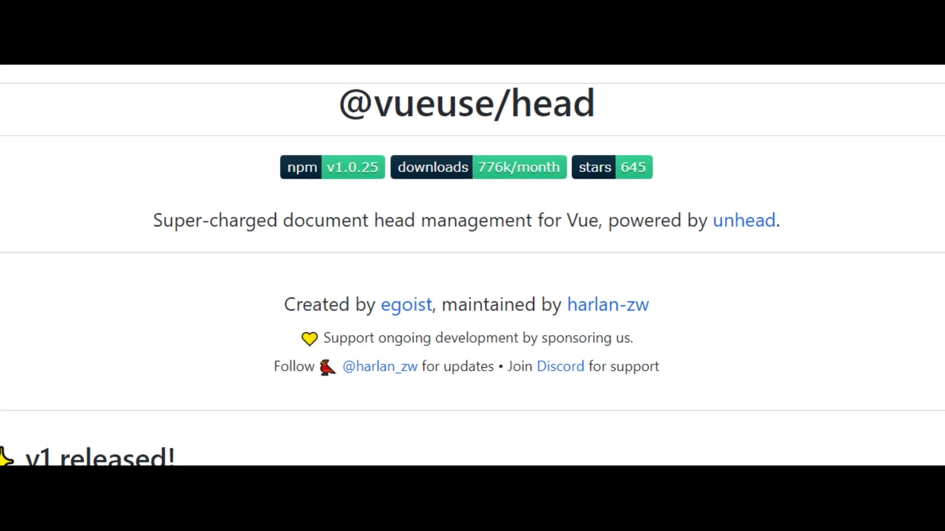
{"action": "scroll", "scroll_direction": "down", "scroll_amount": 3}
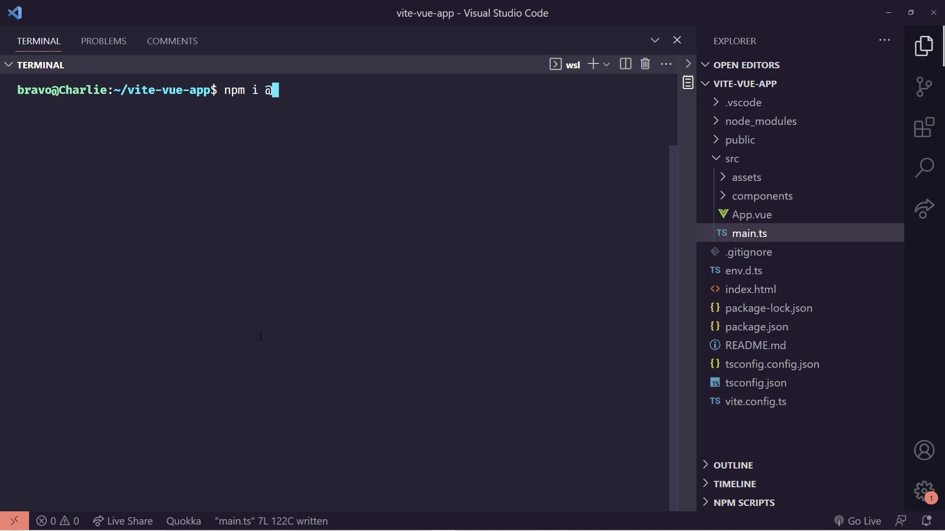
{"action": "type", "text": "vueuse/head"}
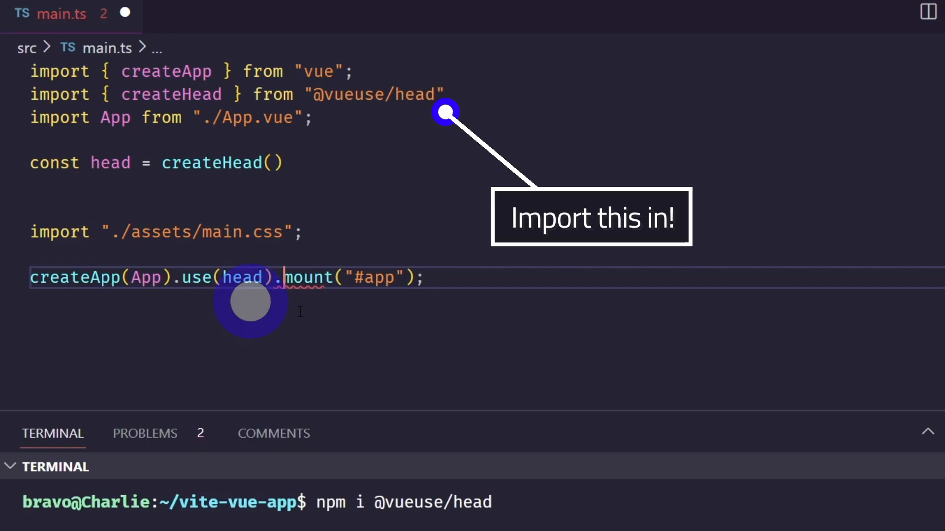
{"action": "left_click", "coordinate": [210, 13]}
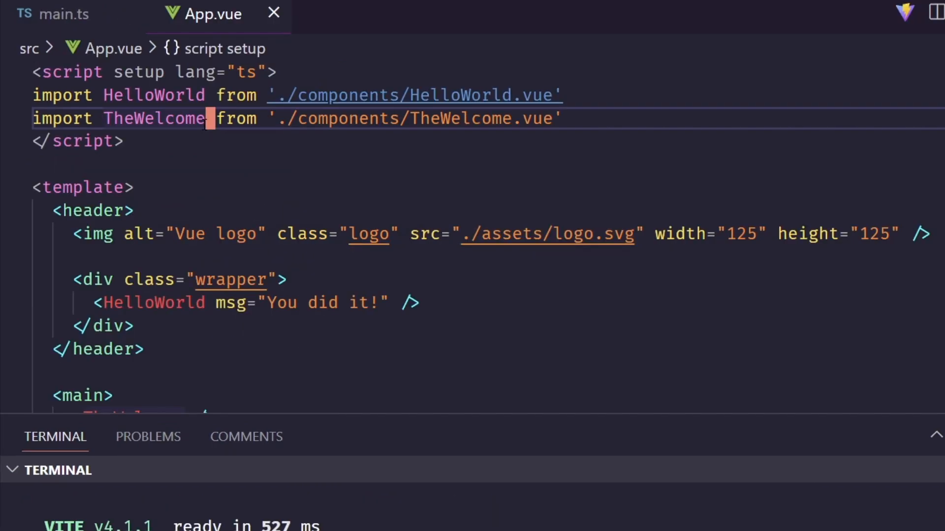
{"action": "type", "text": "import { useHead } from '@vueuse/head'"}
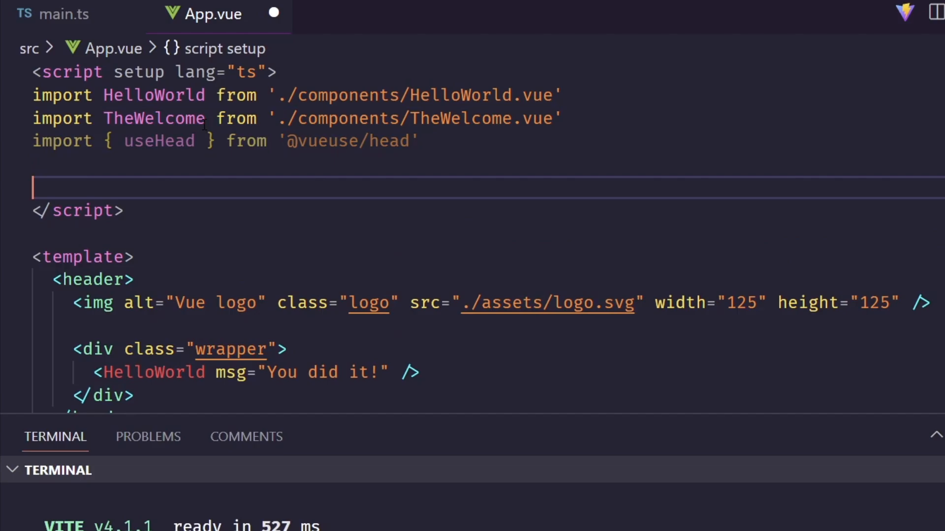
- Start a useHead call with the site title and a meta array beginning with a description entry
{"action": "type", "text": "use"}
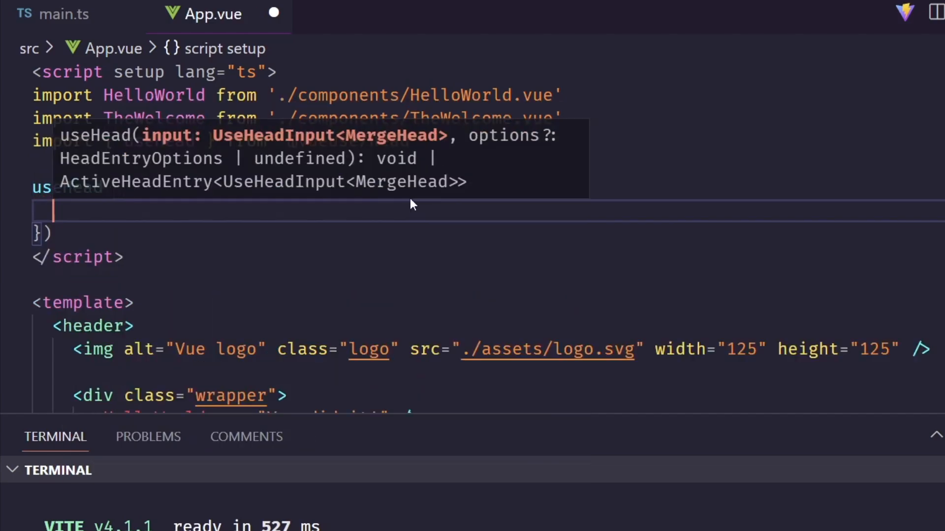
{"action": "type", "text": "title: \"my title"}
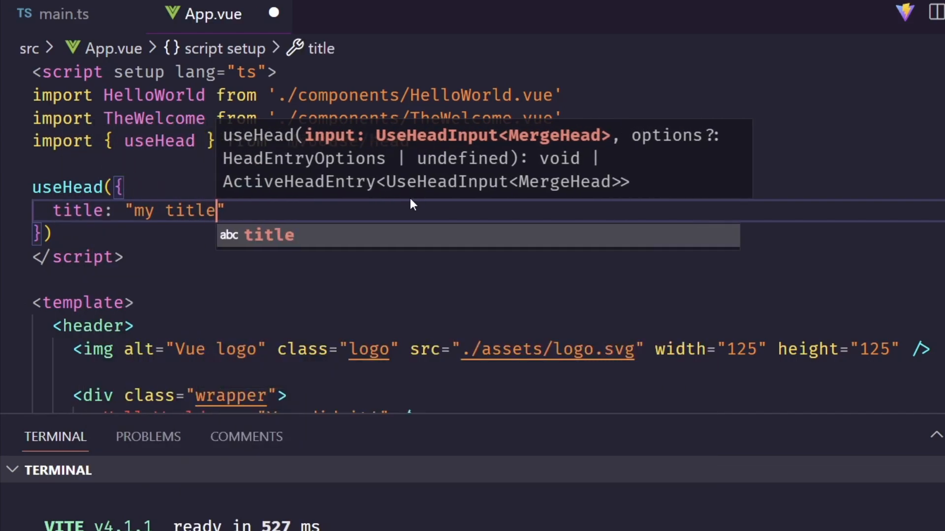
{"action": "type", "text": "of my site\","}
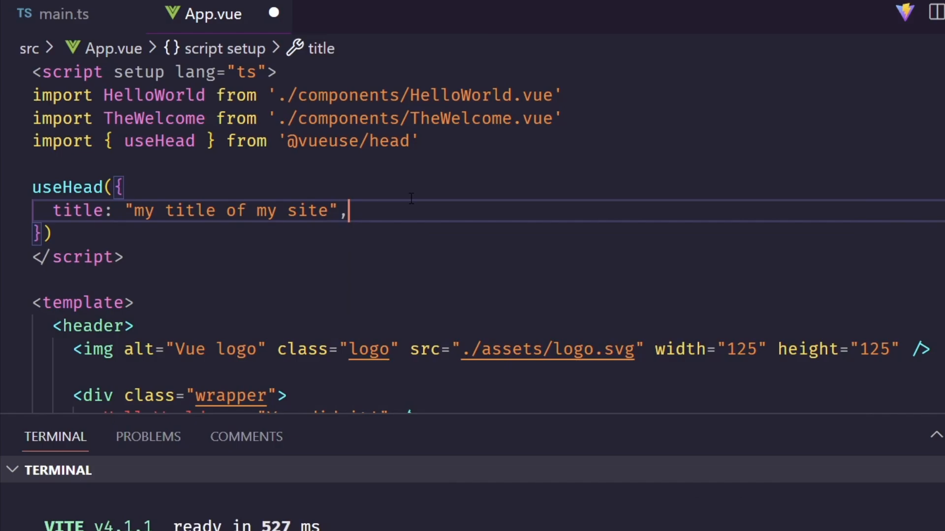
{"action": "type", "text": "meta;"}
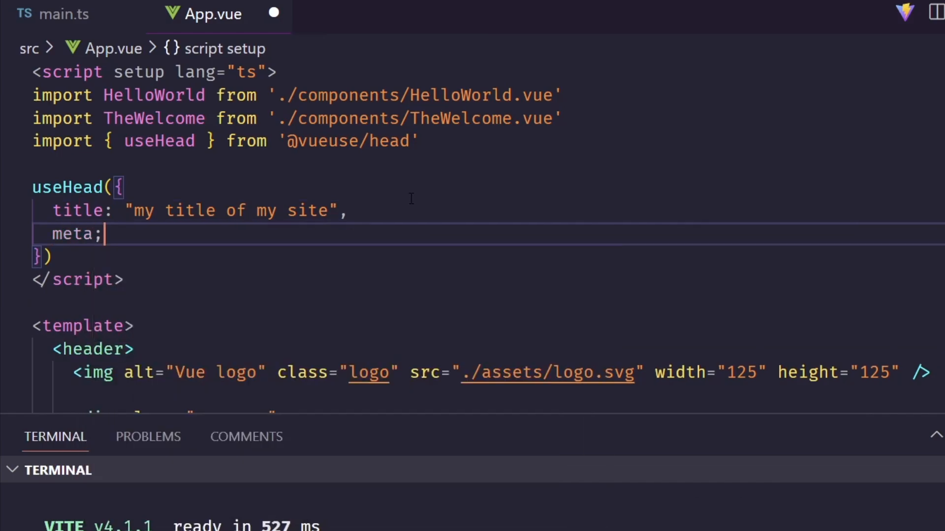
{"action": "type", "text": ": ["}
{"action": "type", "text": "n"}
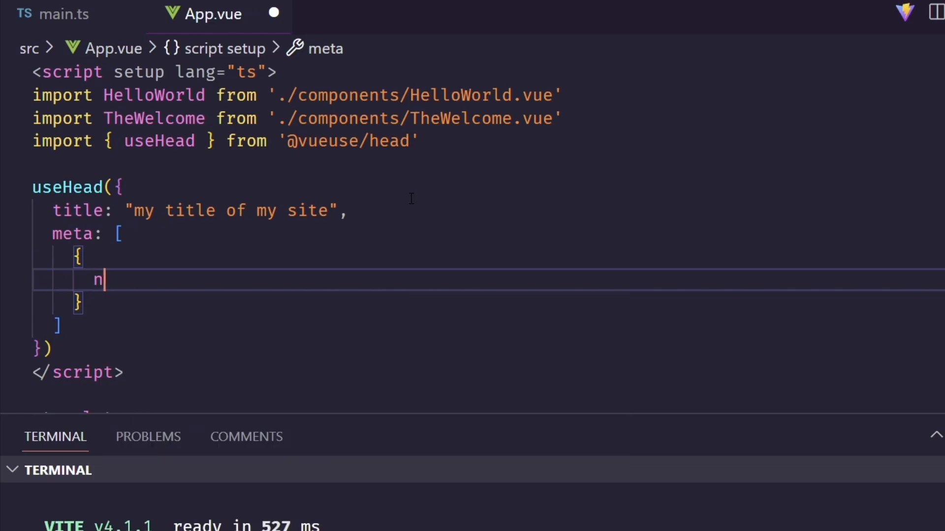
{"action": "type", "text": "ame: 'descri"}
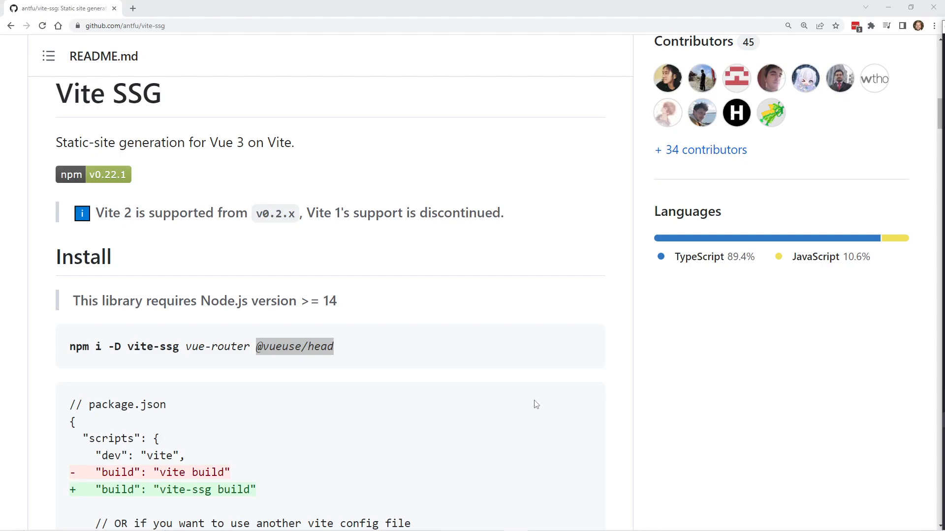
{"action": "mouse_move", "coordinate": [458, 326]}
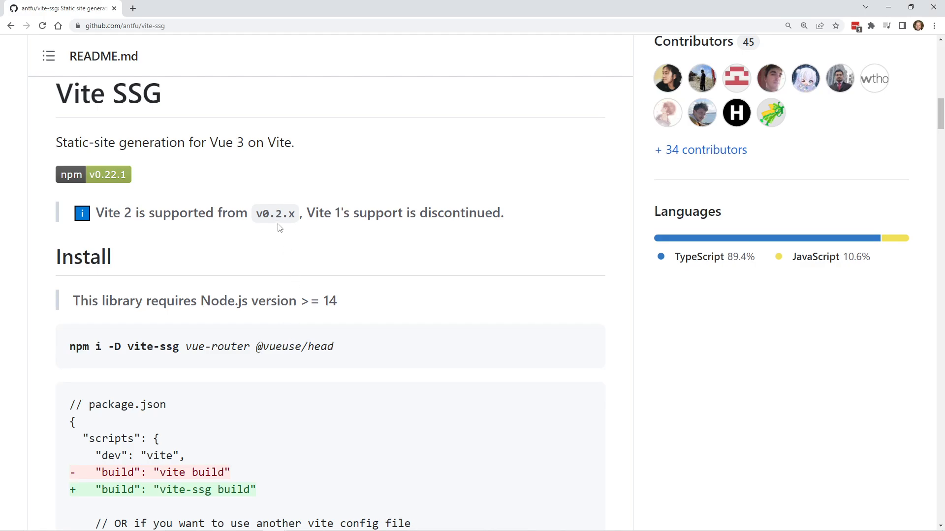
{"action": "mouse_move", "coordinate": [254, 169]}
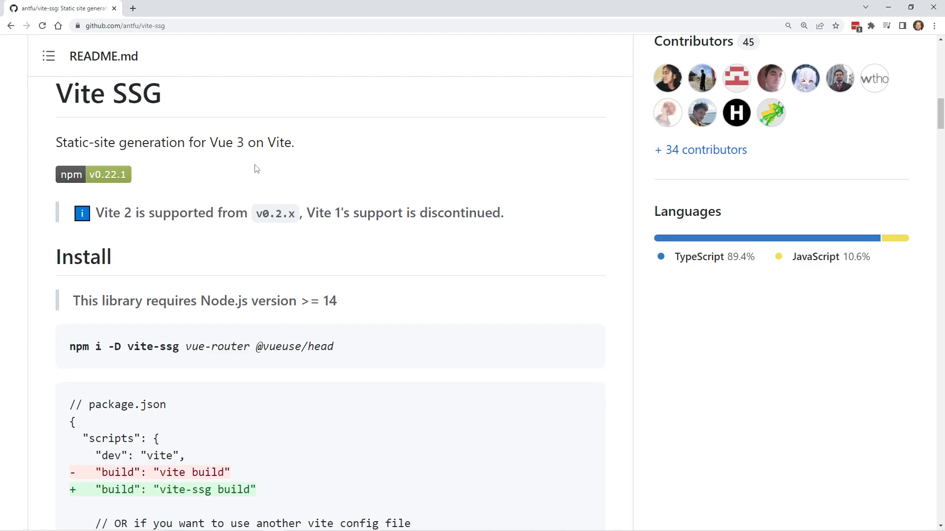
{"action": "scroll", "scroll_direction": "down", "scroll_amount": 3}
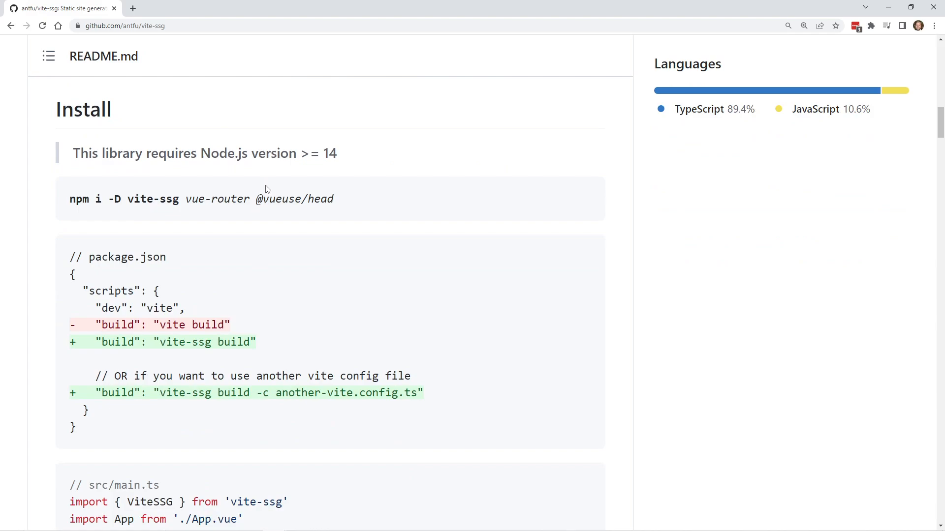
{"action": "mouse_move", "coordinate": [267, 248]}
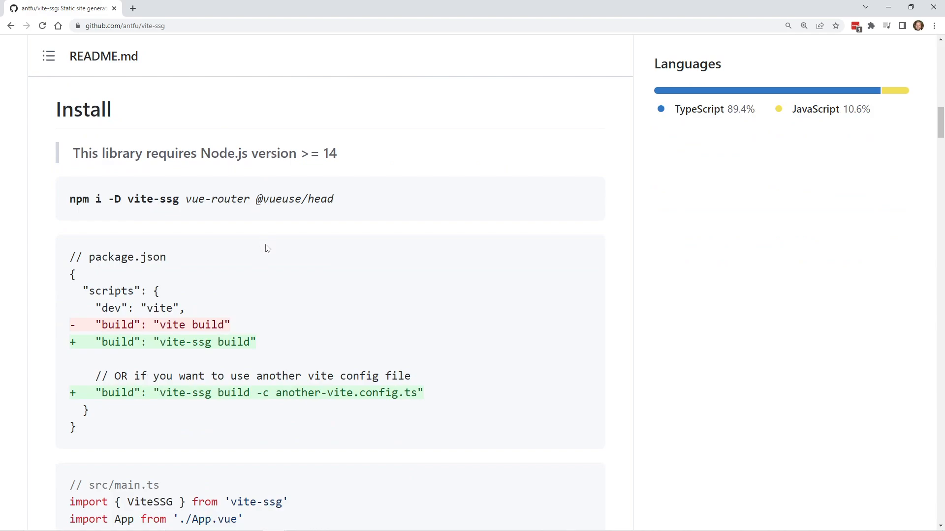
{"action": "scroll", "scroll_direction": "down", "scroll_amount": 3}
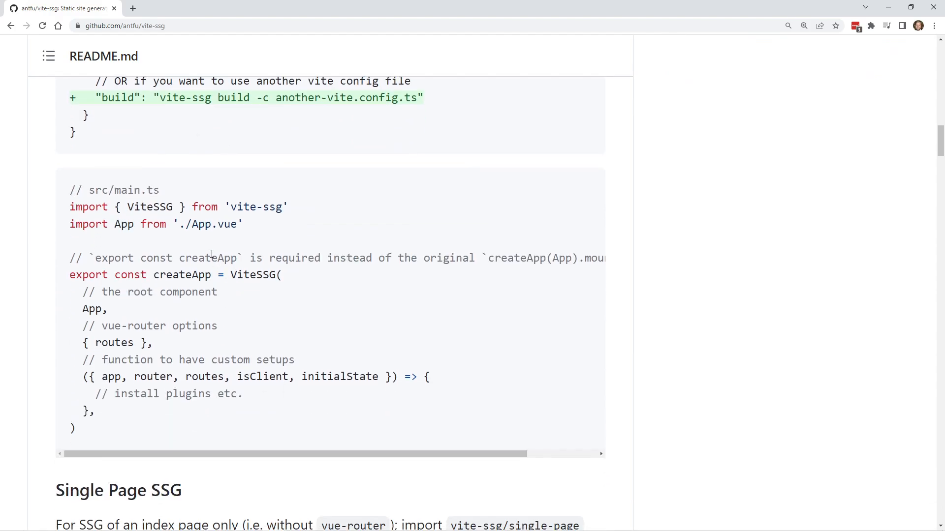
{"action": "double_click", "coordinate": [149, 189]}
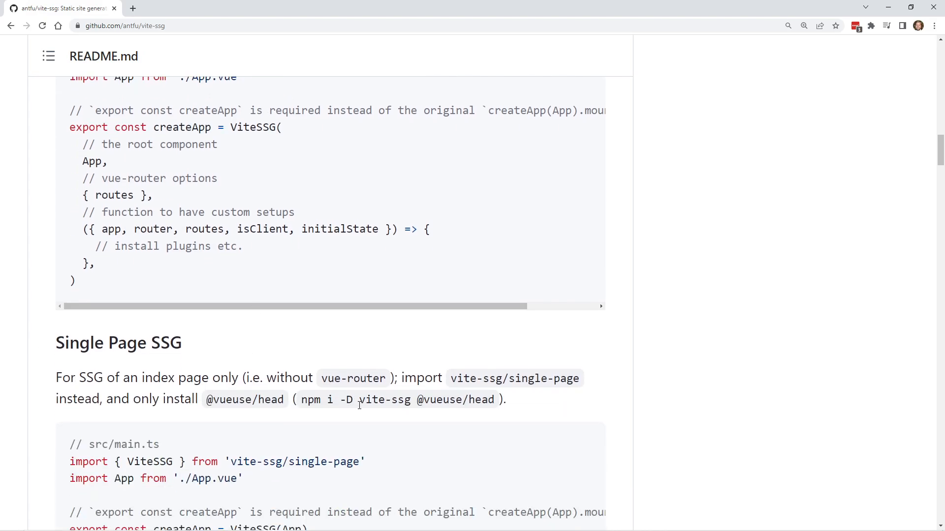
{"action": "left_click_drag", "start_coordinate": [449, 377], "coordinate": [579, 378]}
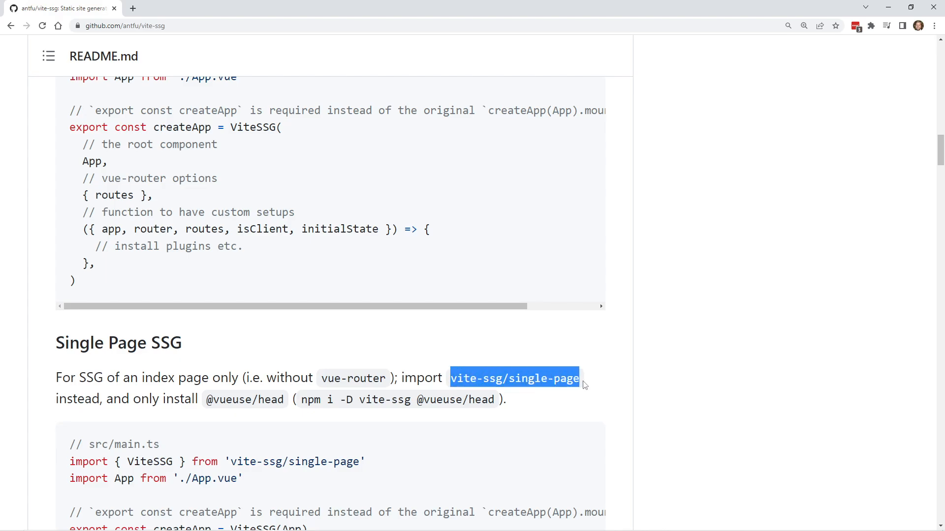
{"action": "scroll", "scroll_direction": "down", "scroll_amount": 3}
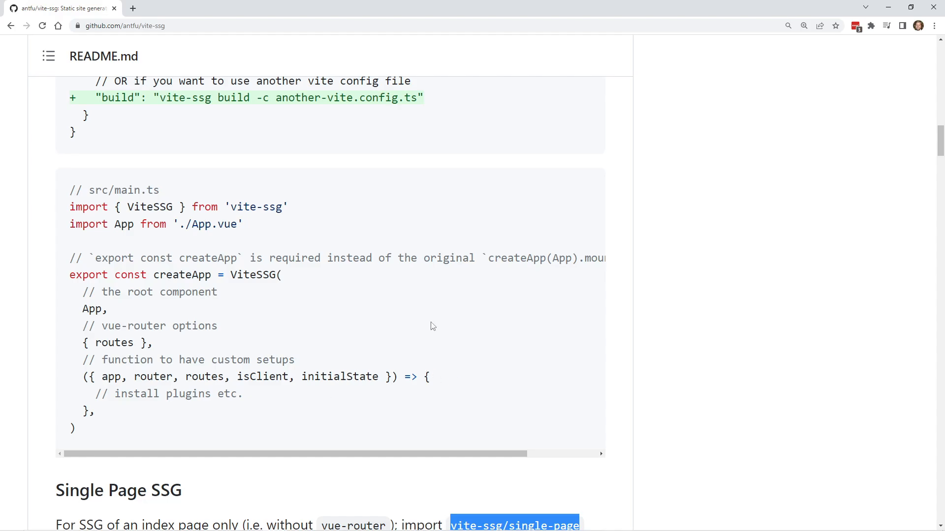
{"action": "mouse_move", "coordinate": [555, 331]}
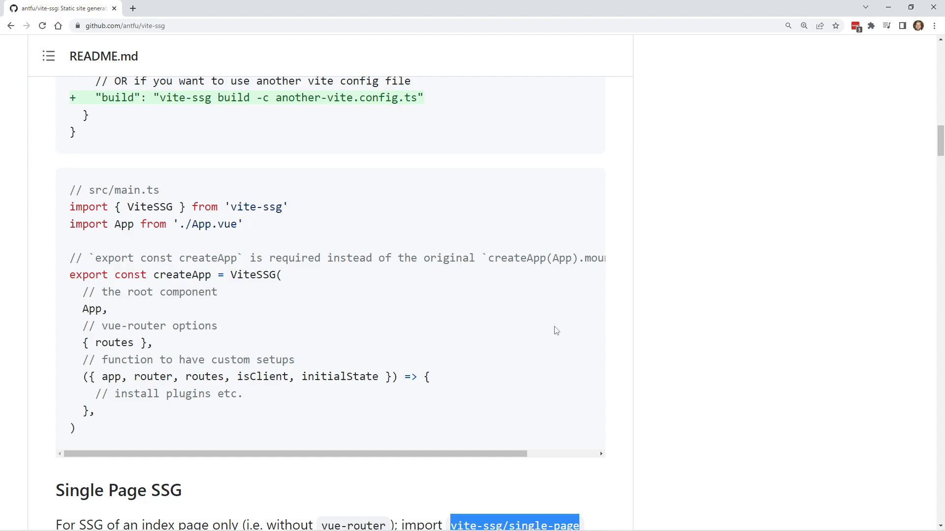